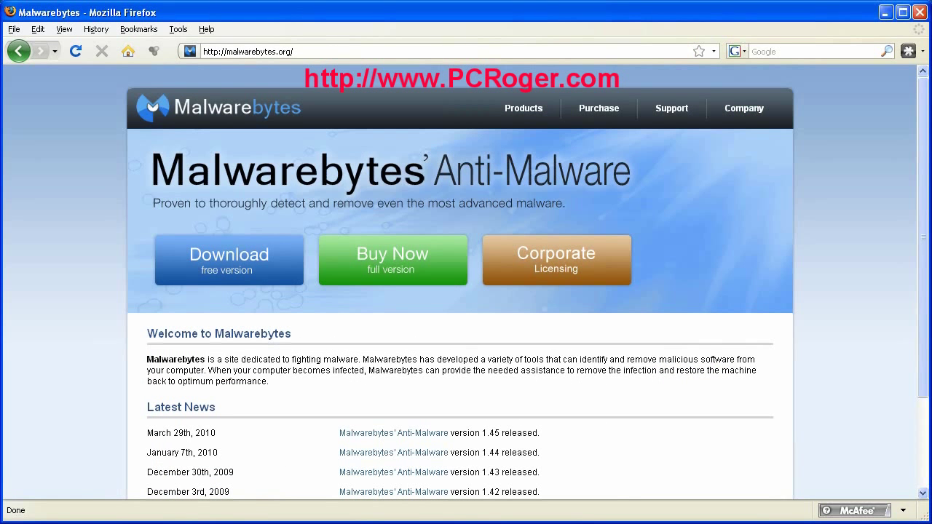
mouse_move(222, 260)
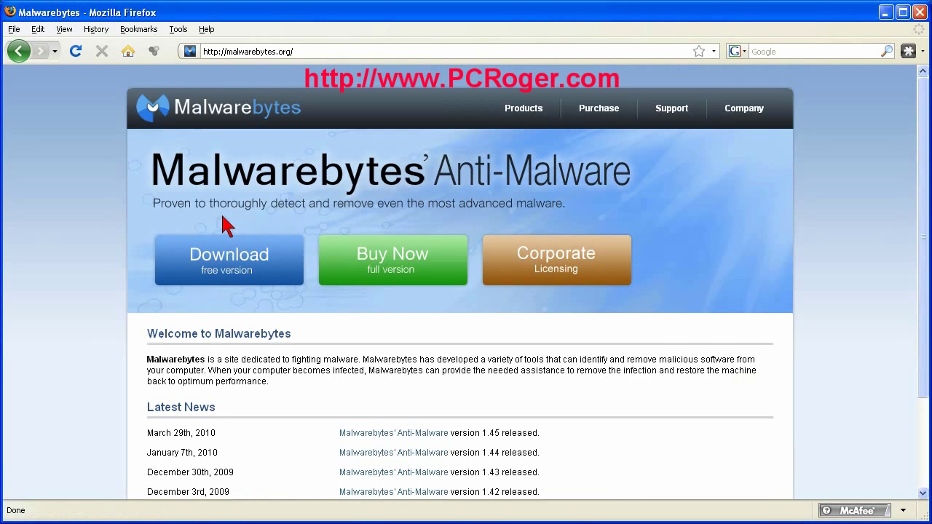
mouse_move(225, 226)
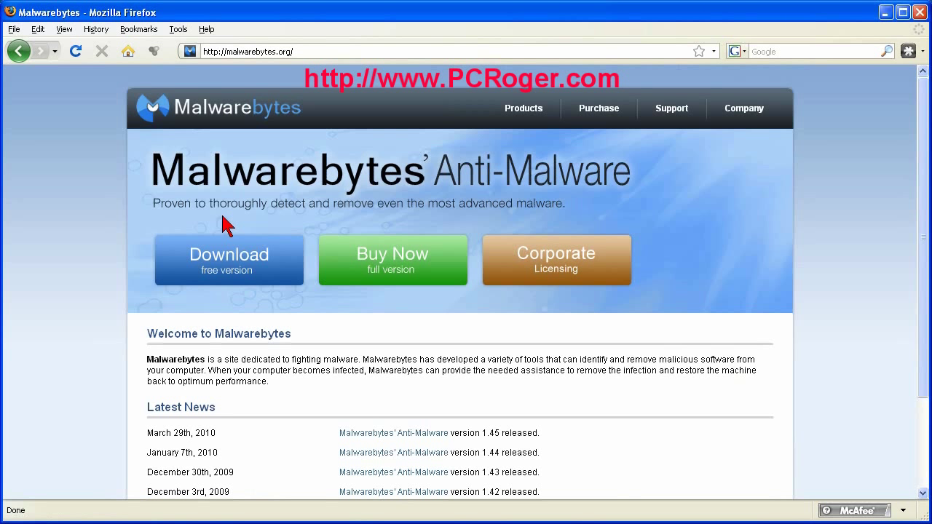
mouse_move(635, 220)
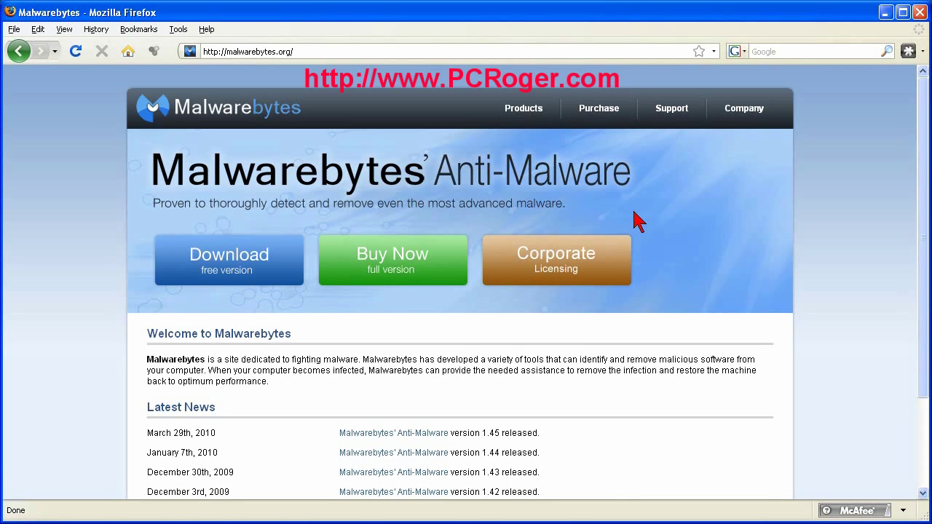
mouse_move(648, 211)
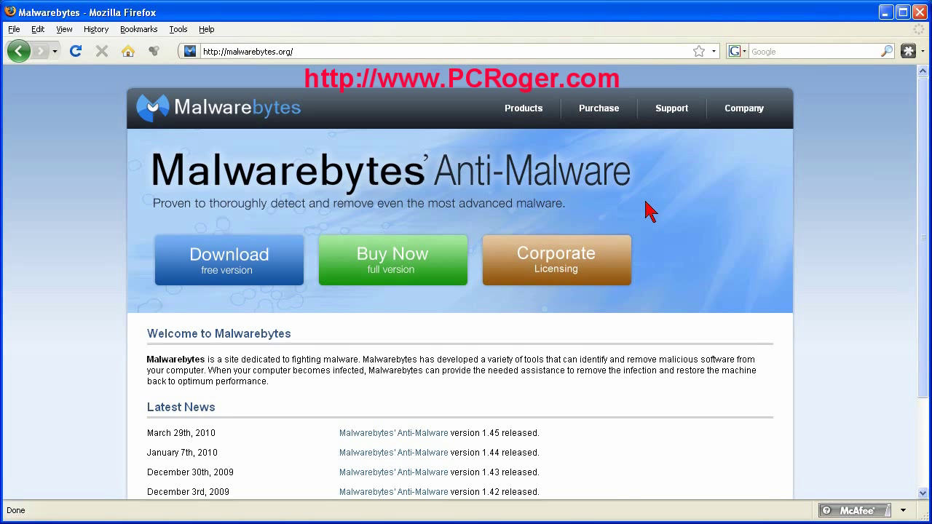
mouse_move(646, 209)
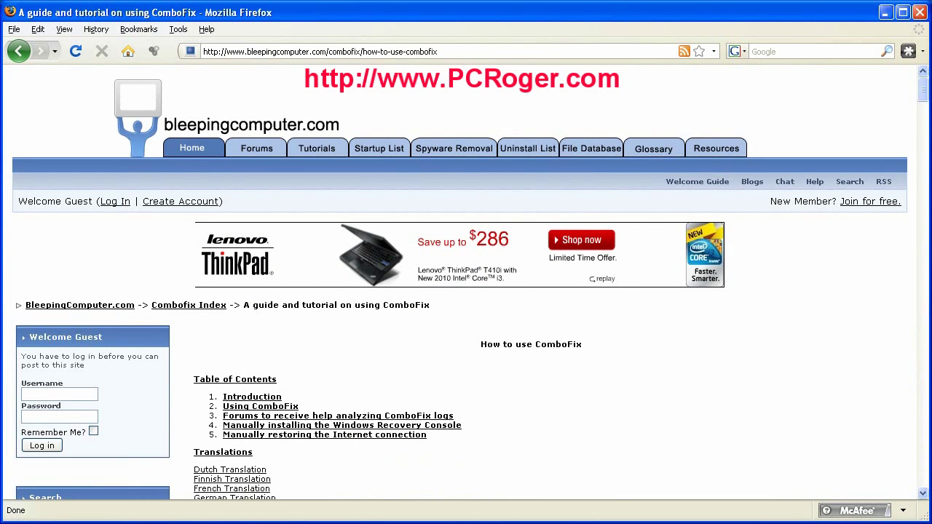
mouse_move(903, 142)
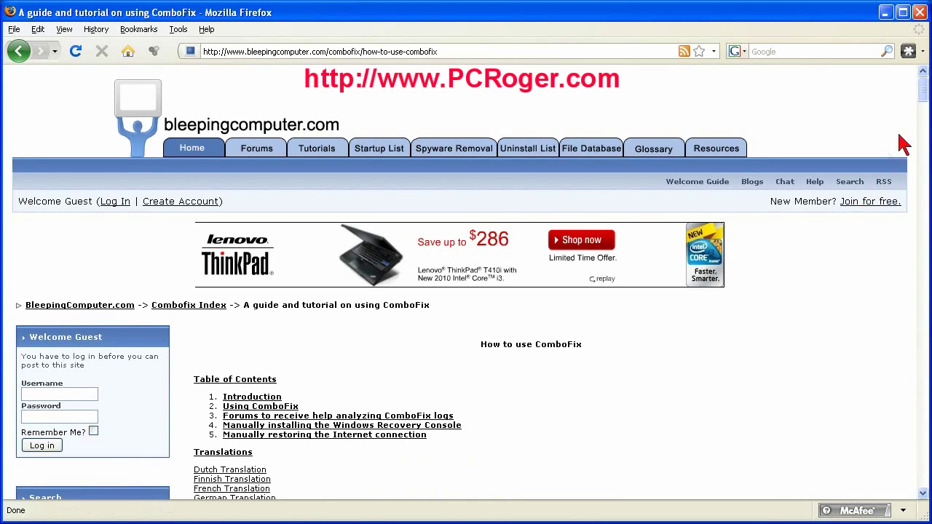
Scroll the ComboFix guide to the 'Using ComboFix' section and its File Download prompt figure
scroll("down", 3)
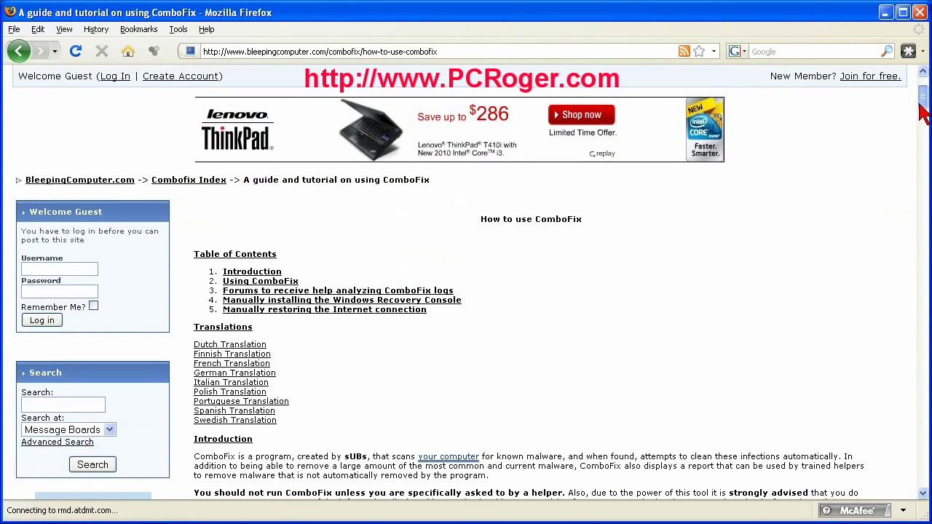
scroll("down", 3)
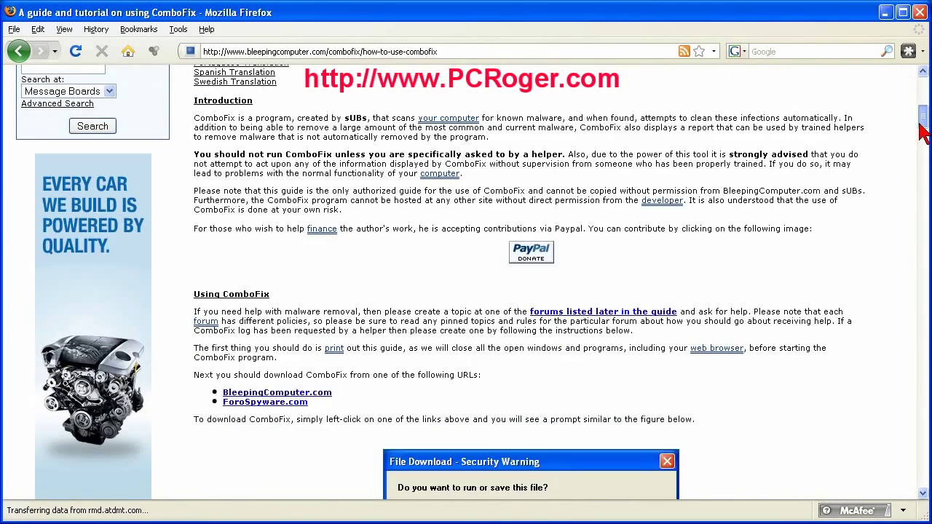
scroll("down", 3)
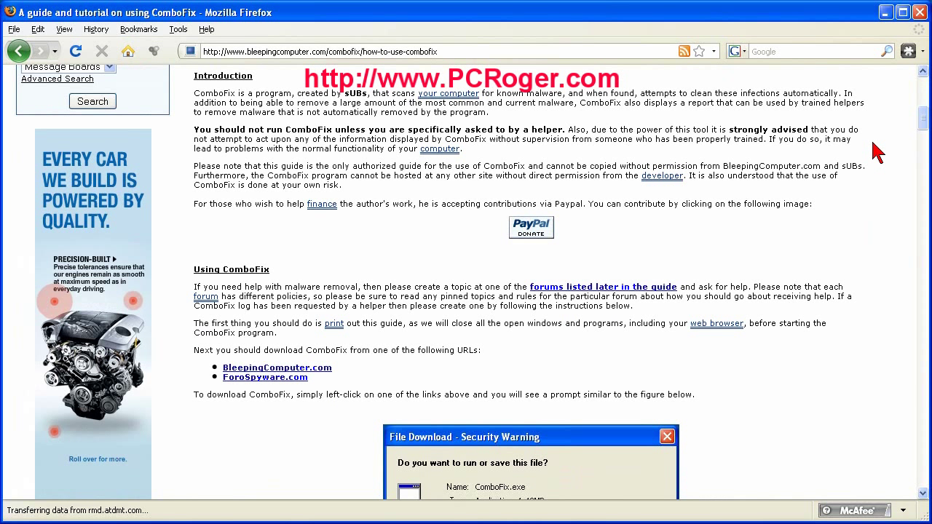
mouse_move(873, 154)
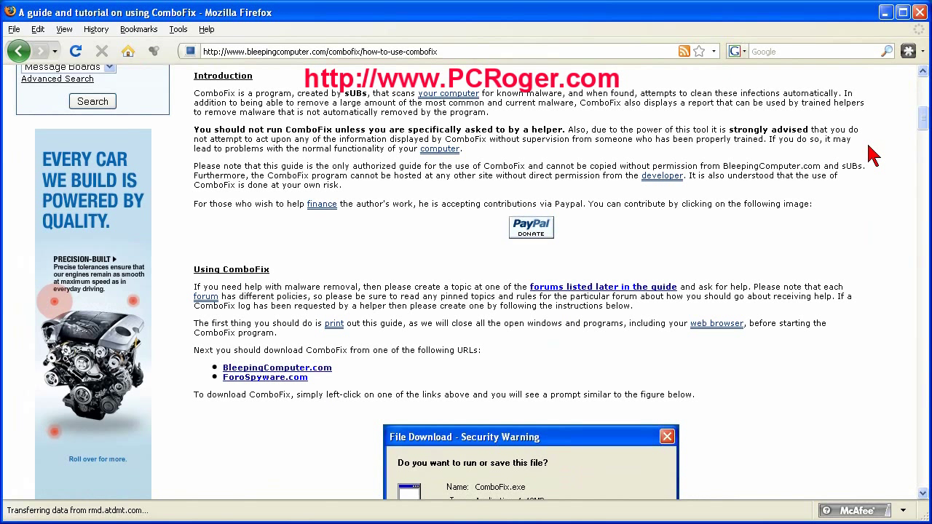
mouse_move(924, 128)
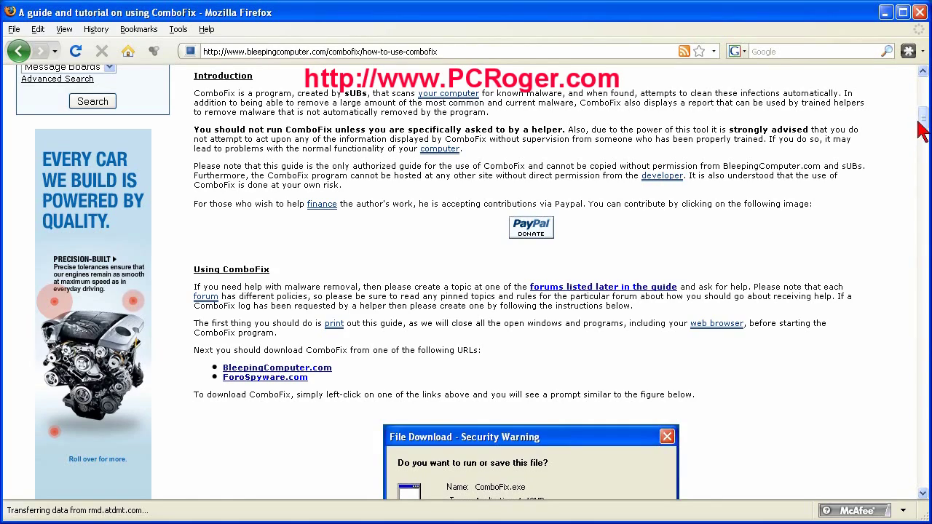
scroll("down", 3)
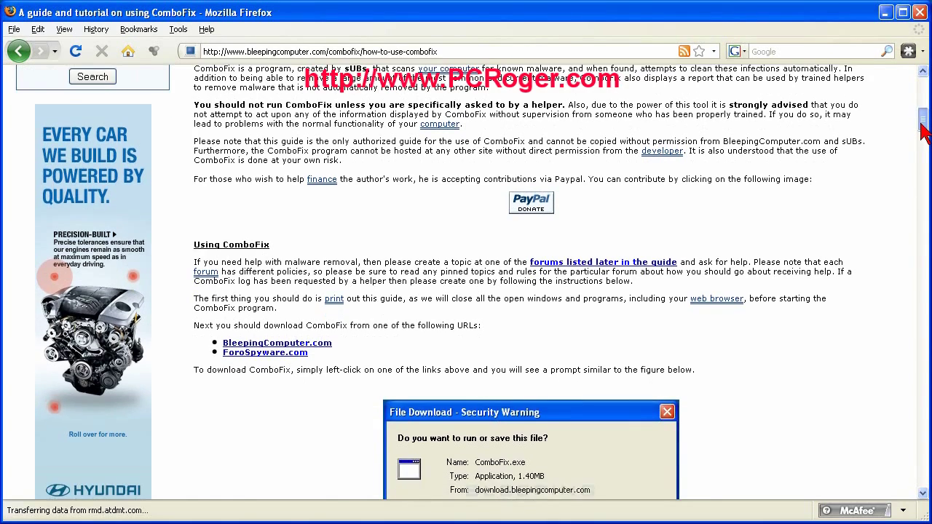
scroll("down", 3)
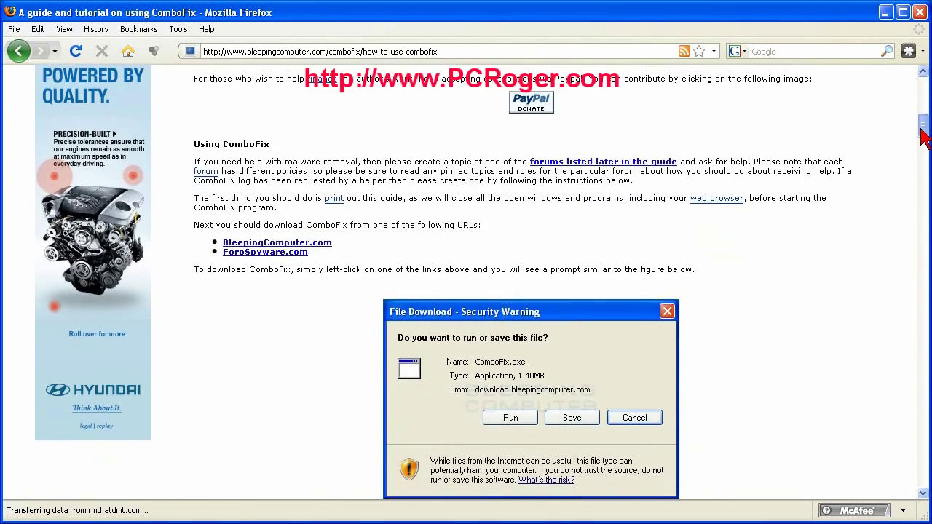
scroll("down", 3)
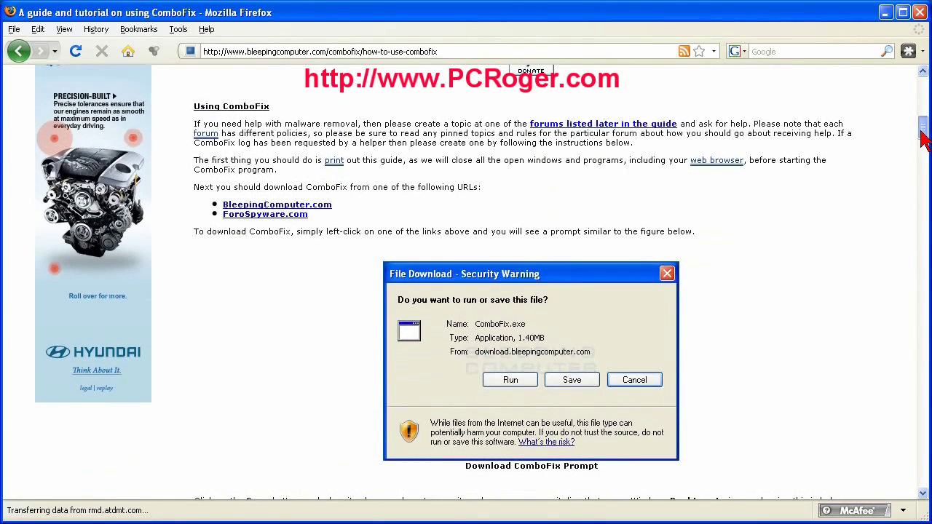
scroll("down", 3)
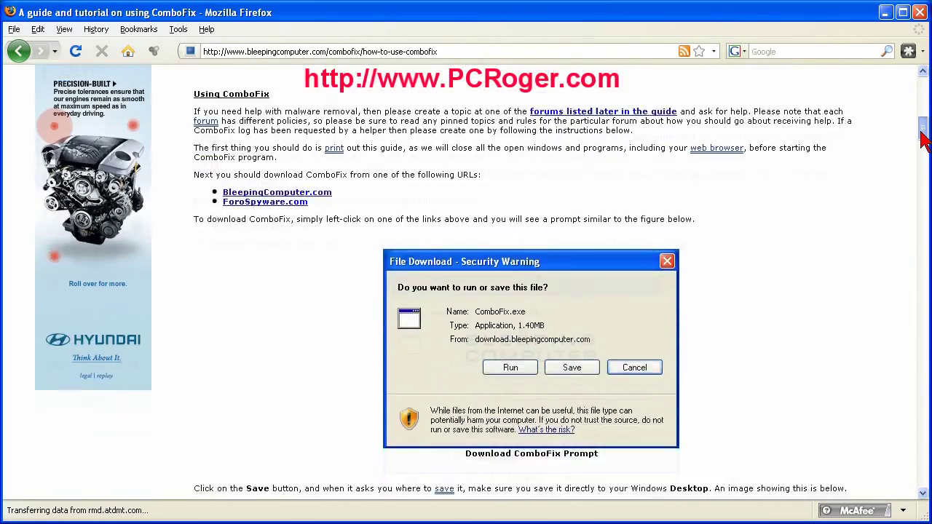
left_click(571, 367)
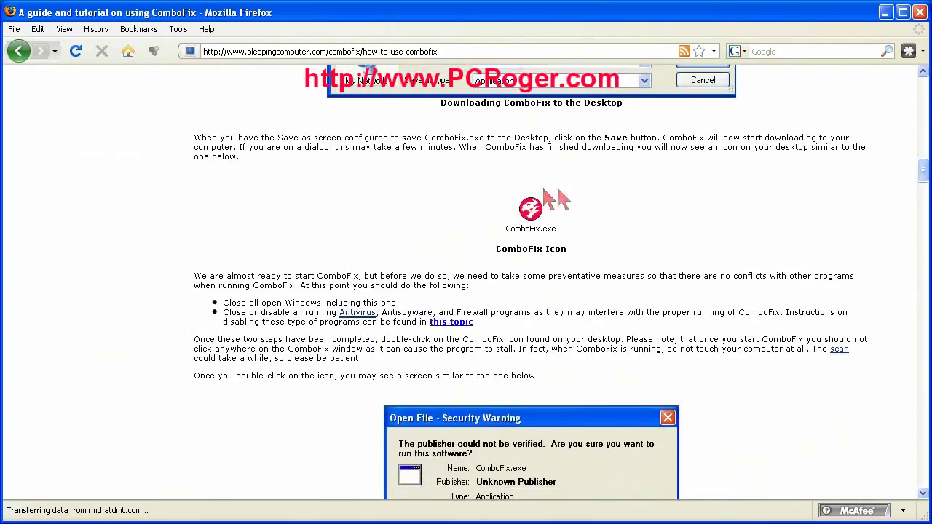
mouse_move(831, 177)
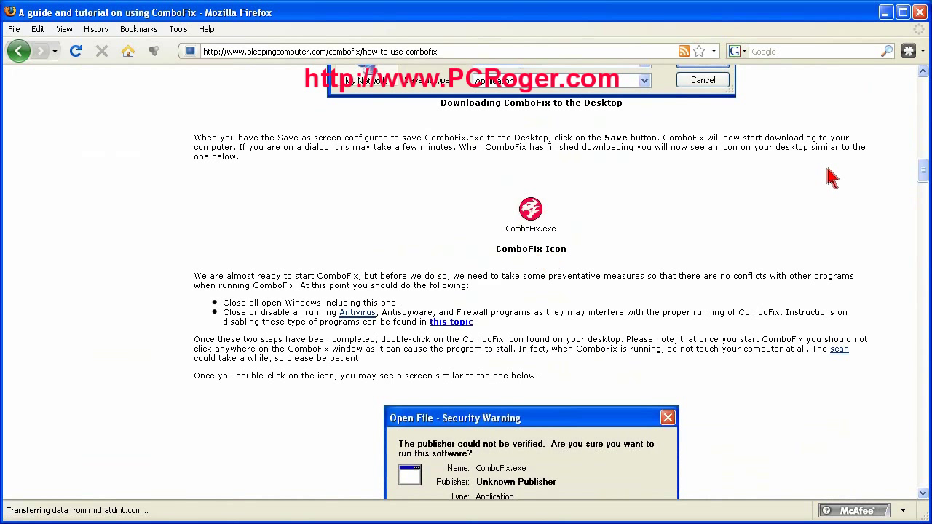
mouse_move(923, 177)
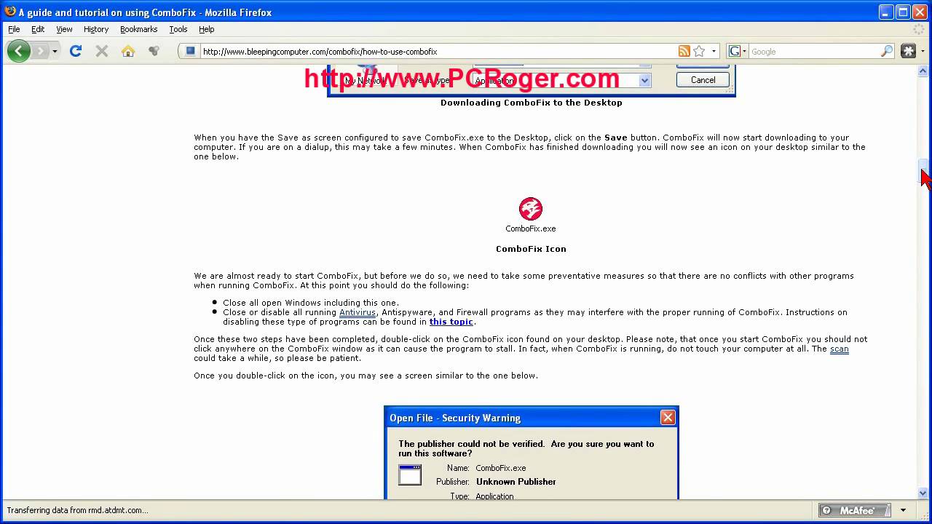
Scroll past the registry backup, Recovery Console and AutoScan stages to 'preparing the log report'
scroll("down", 3)
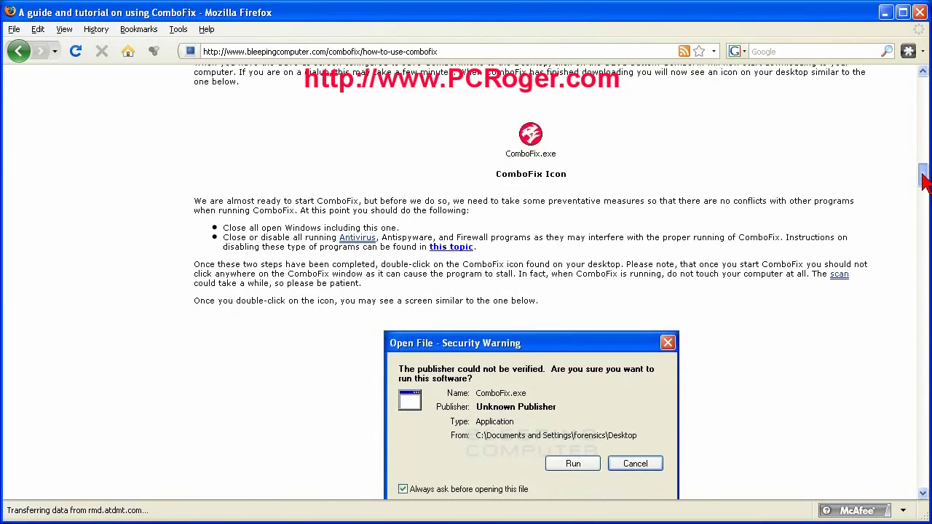
scroll("down", 3)
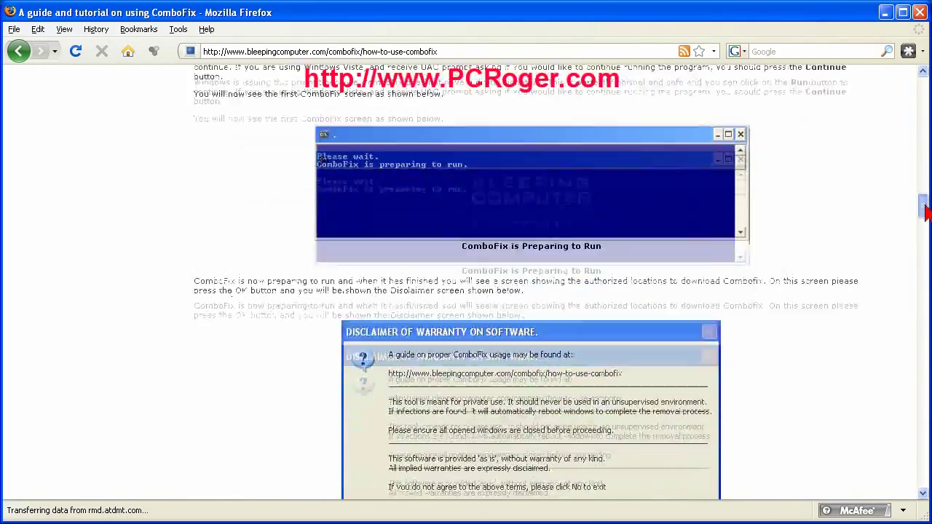
scroll("down", 3)
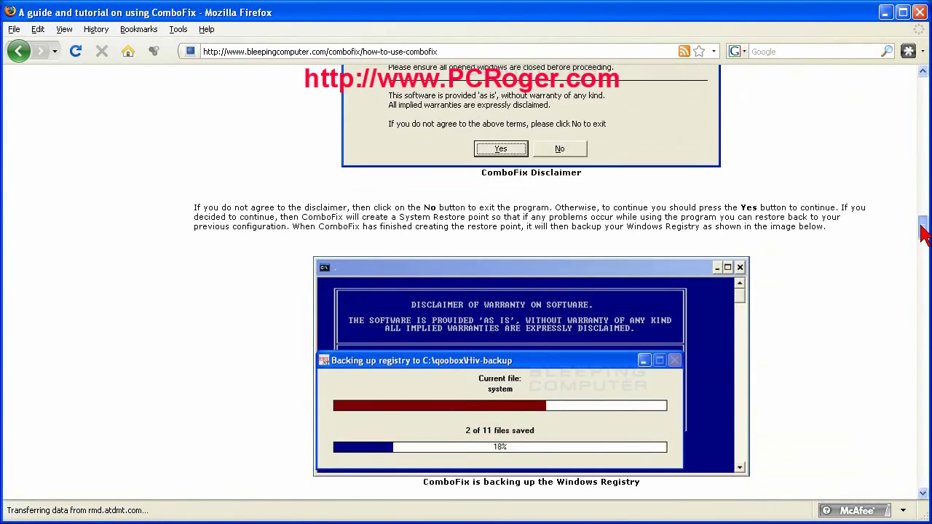
scroll("down", 3)
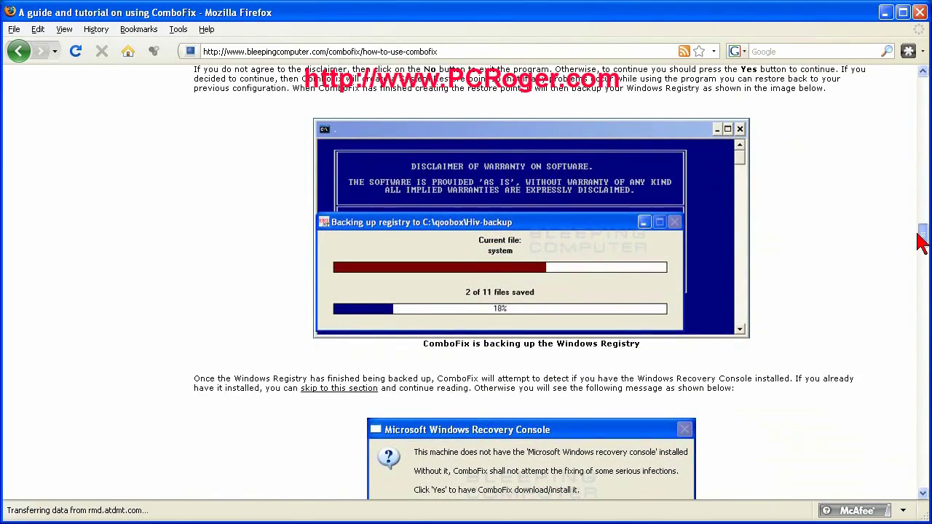
scroll("down", 3)
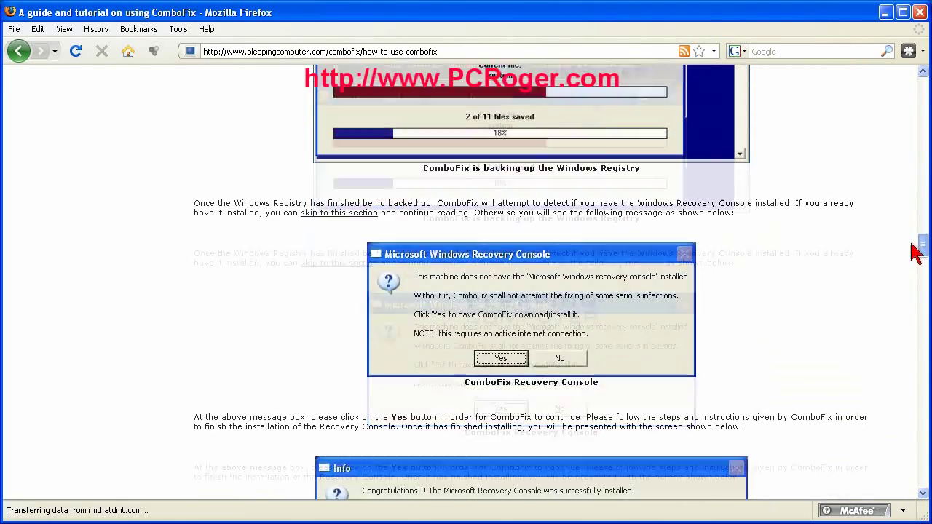
scroll("down", 3)
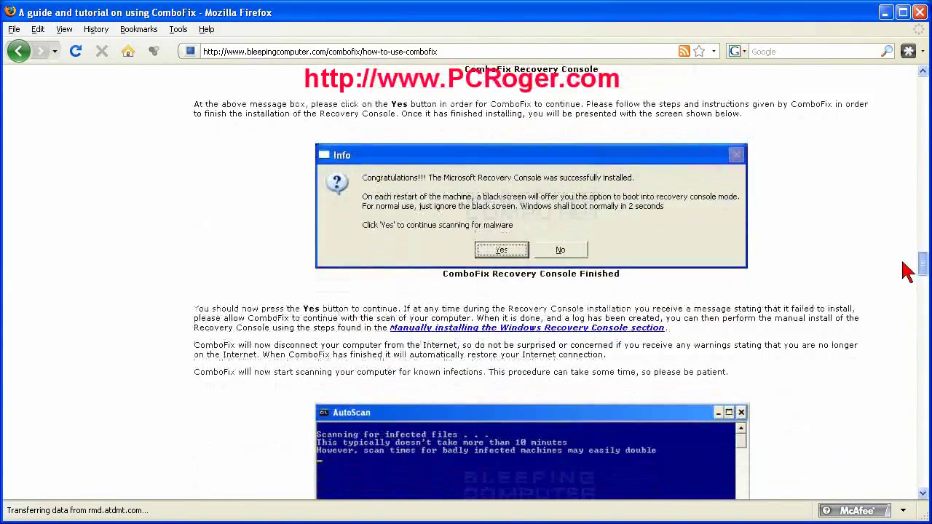
scroll("down", 3)
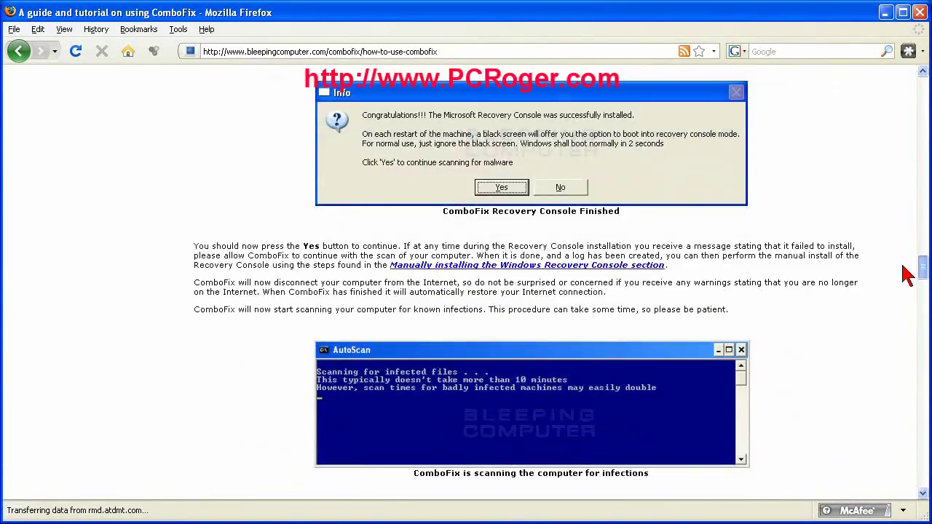
scroll("down", 3)
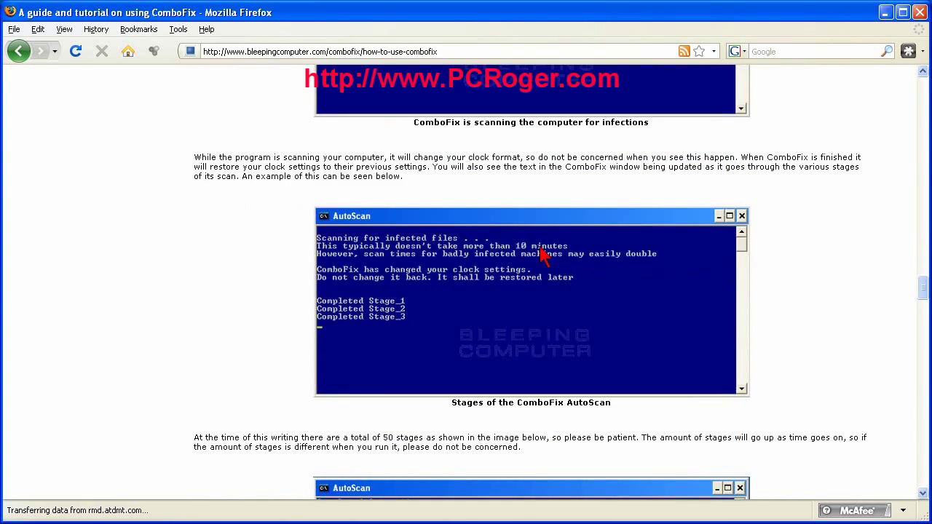
mouse_move(921, 297)
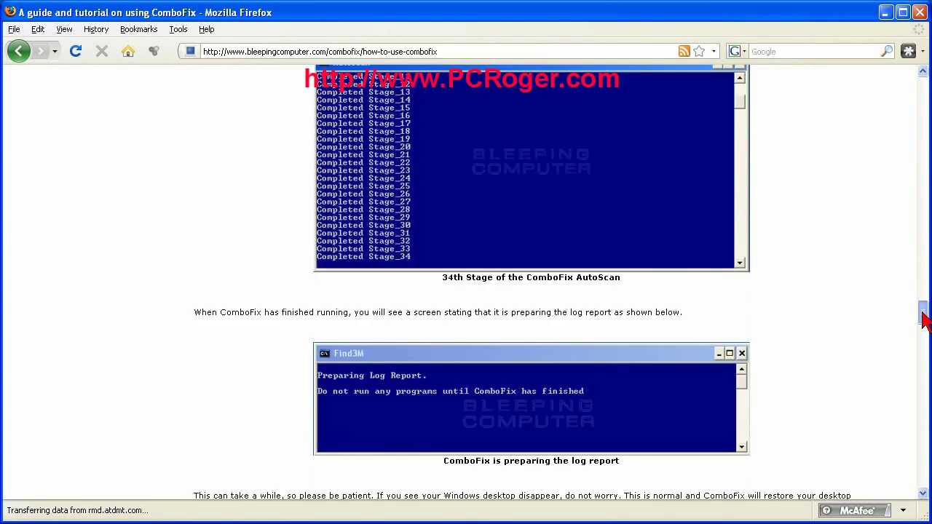
scroll("down", 3)
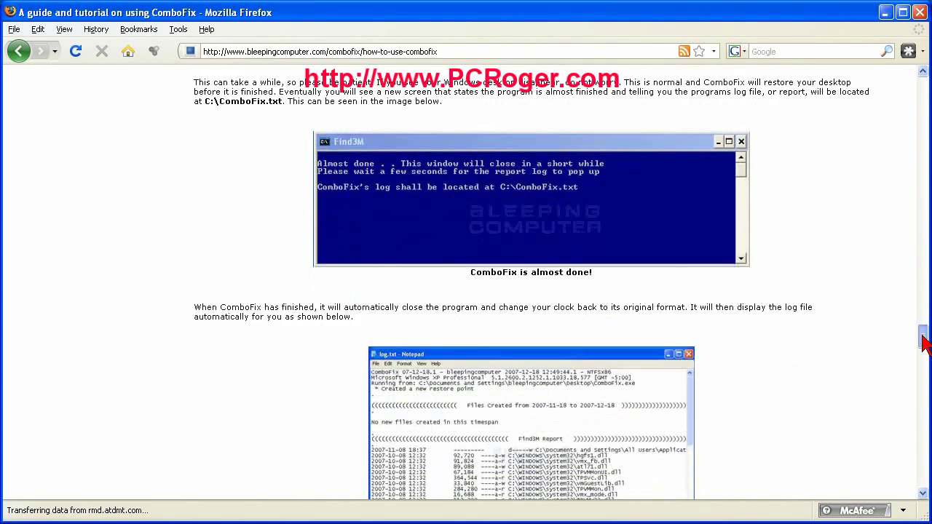
mouse_move(890, 332)
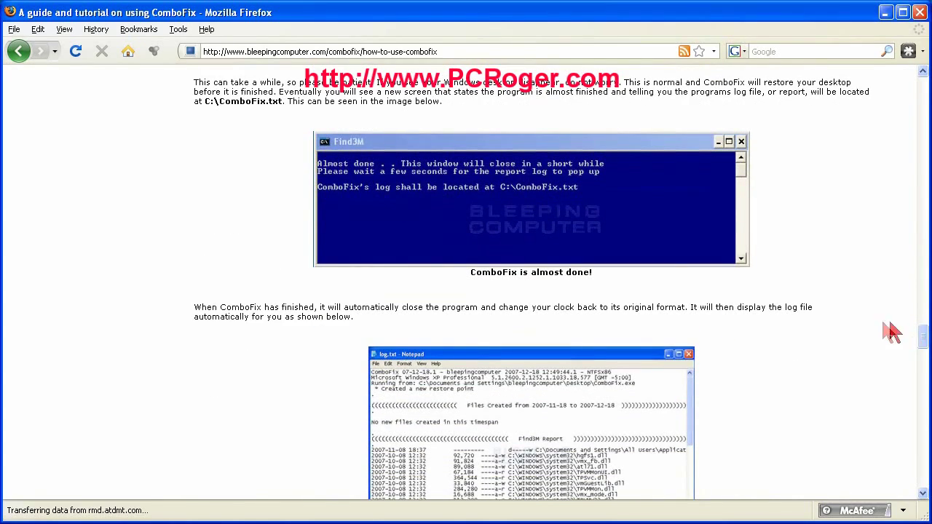
mouse_move(889, 341)
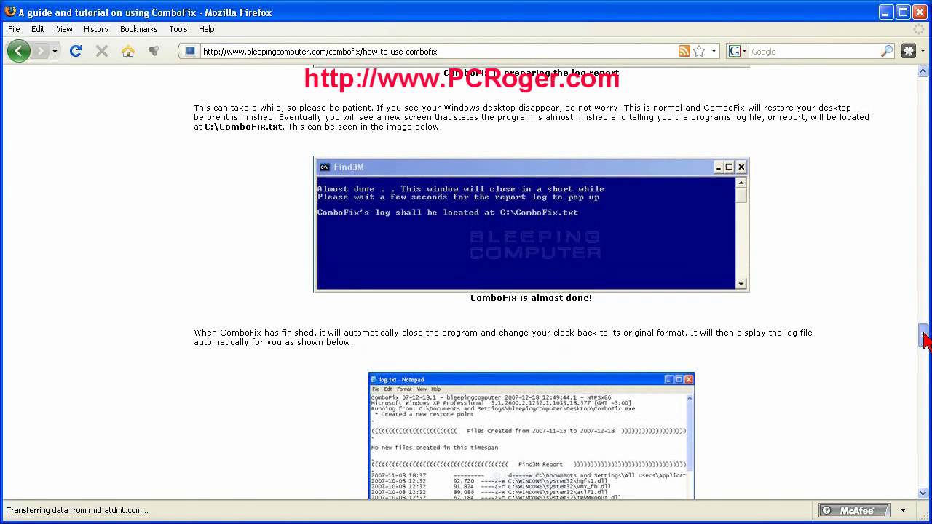
scroll("down", 3)
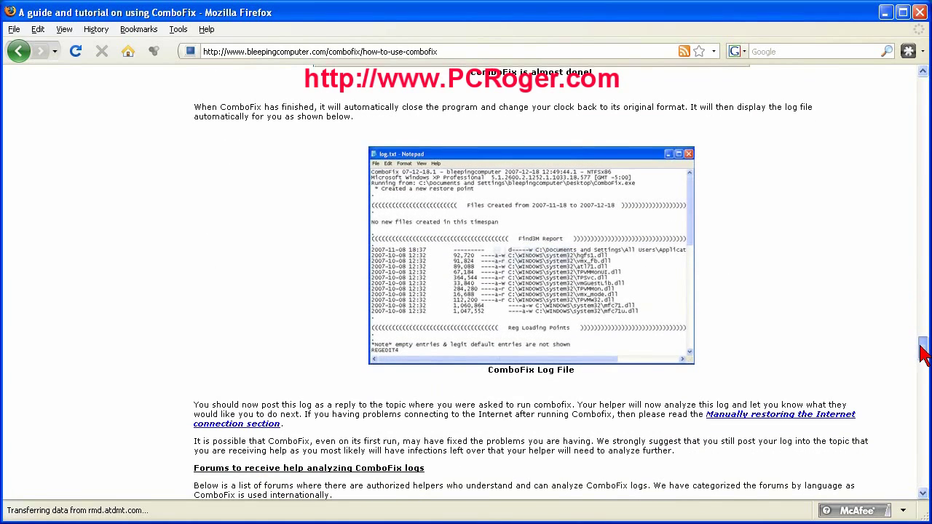
scroll("down", 3)
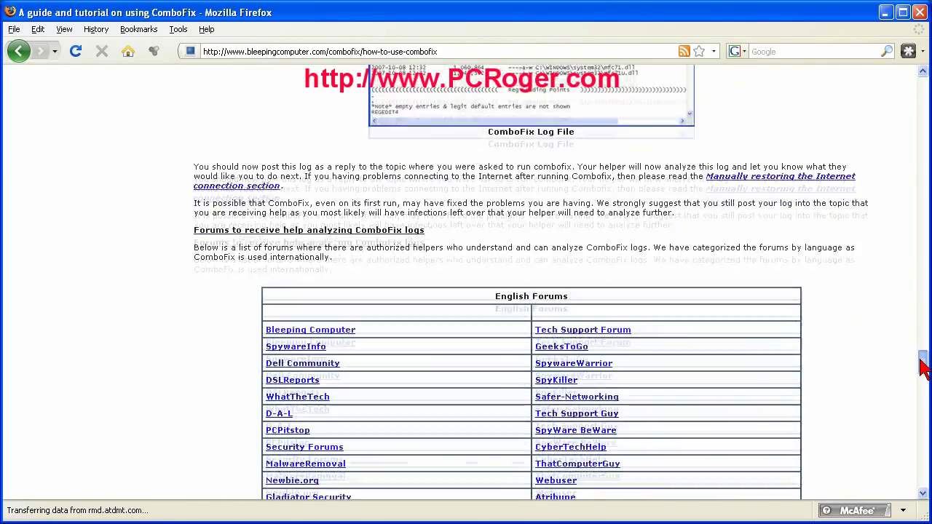
scroll("down", 3)
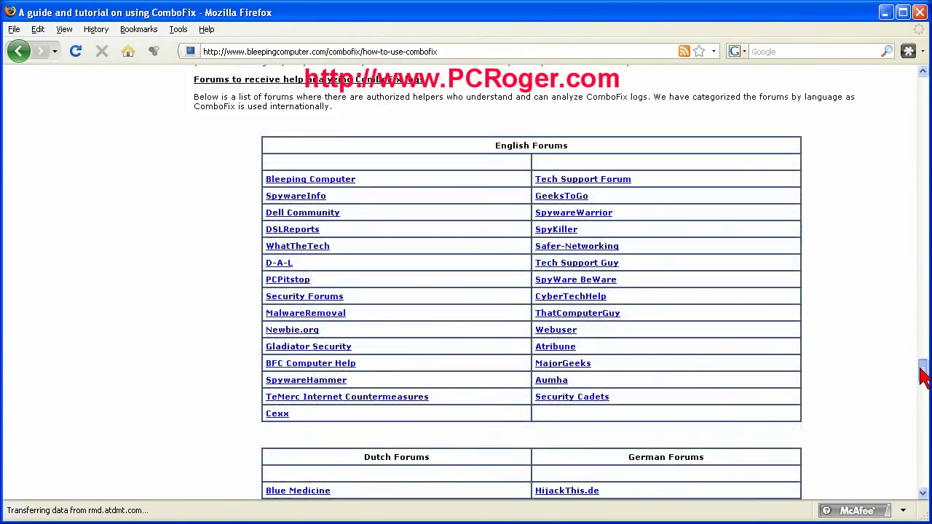
scroll("down", 3)
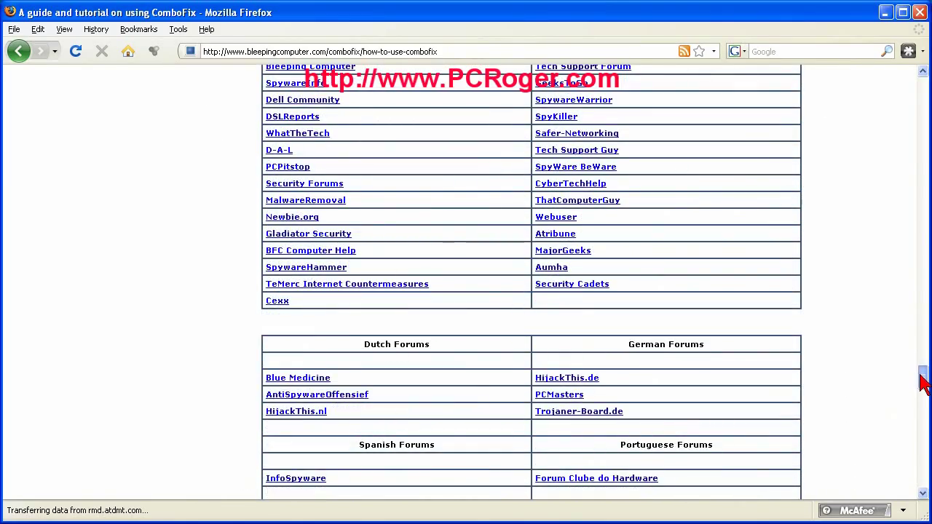
scroll("down", 3)
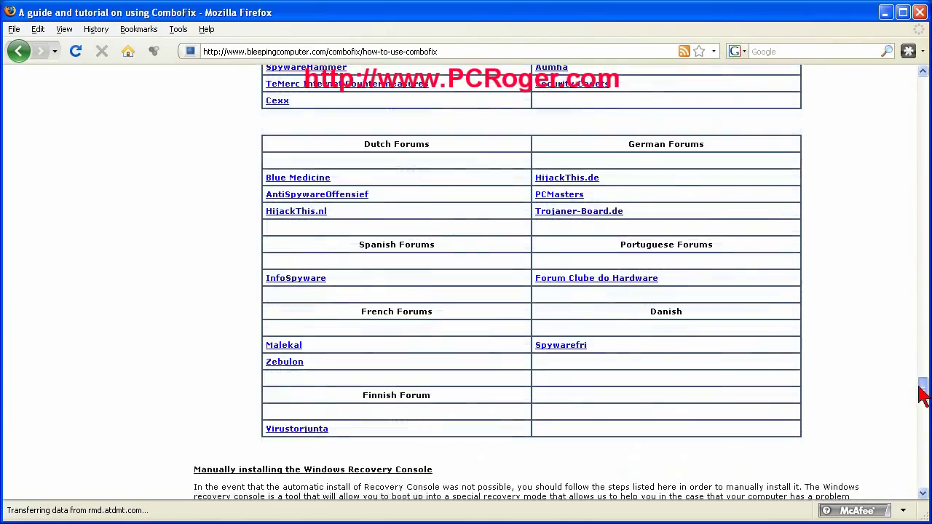
scroll("down", 3)
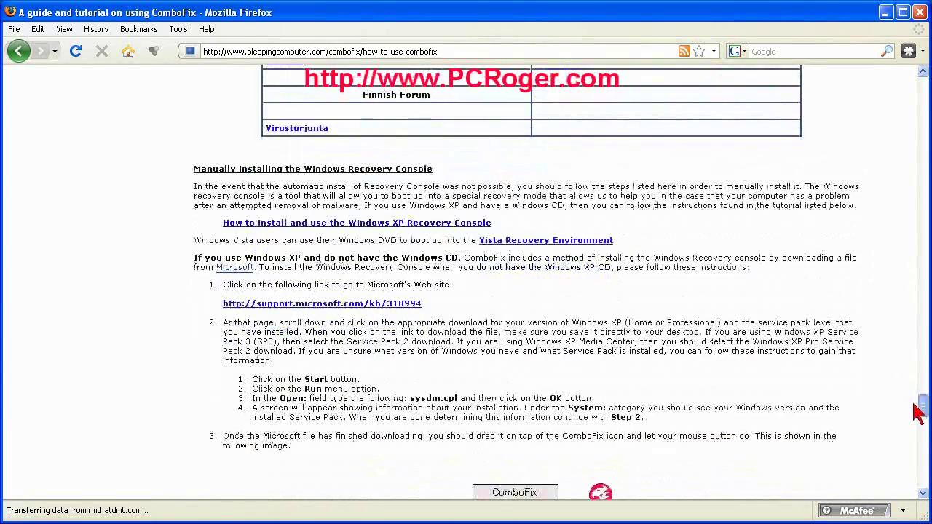
scroll("down", 3)
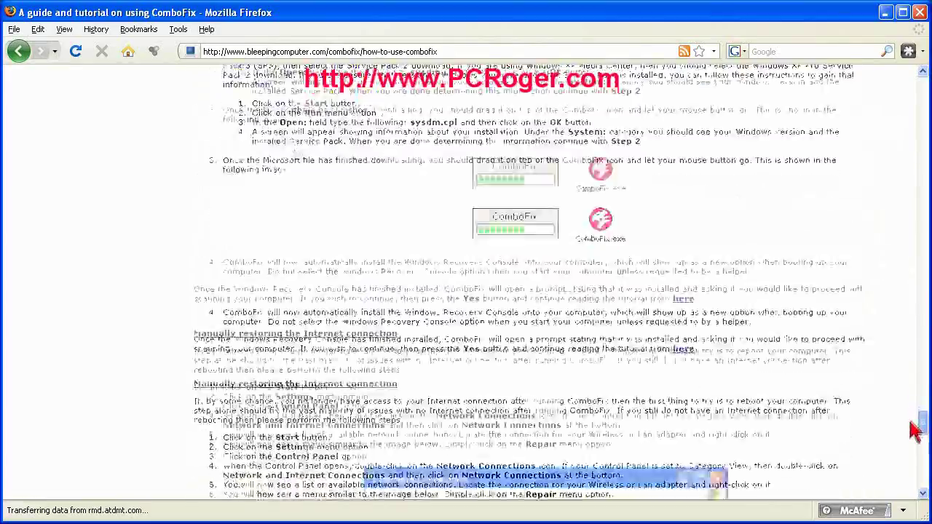
scroll("down", 3)
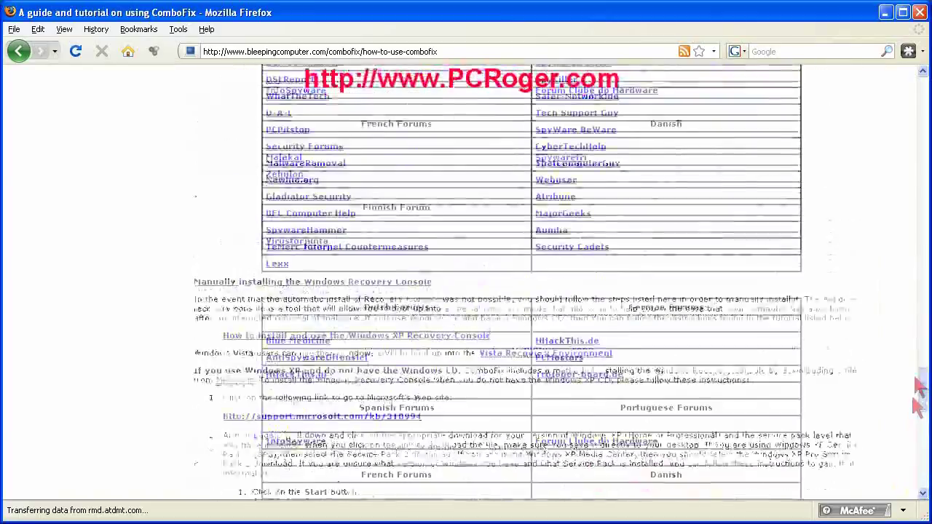
scroll("down", 3)
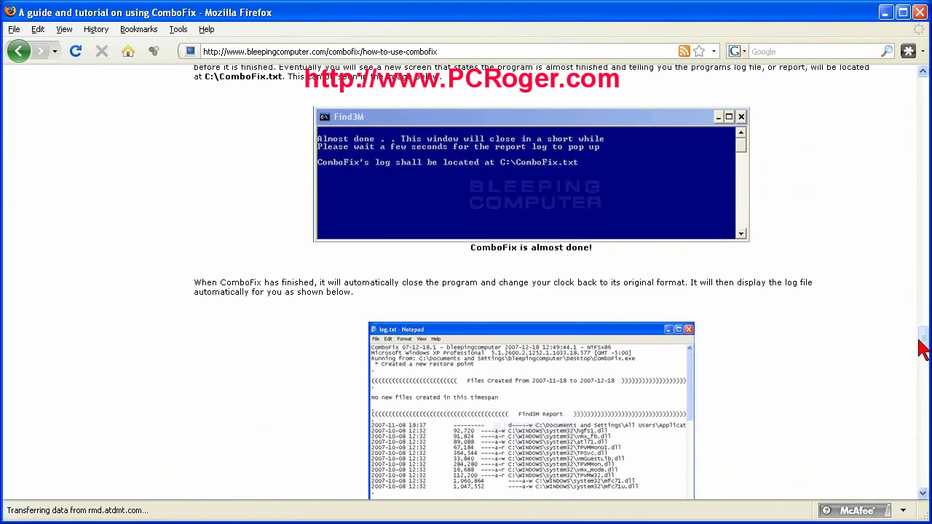
mouse_move(923, 353)
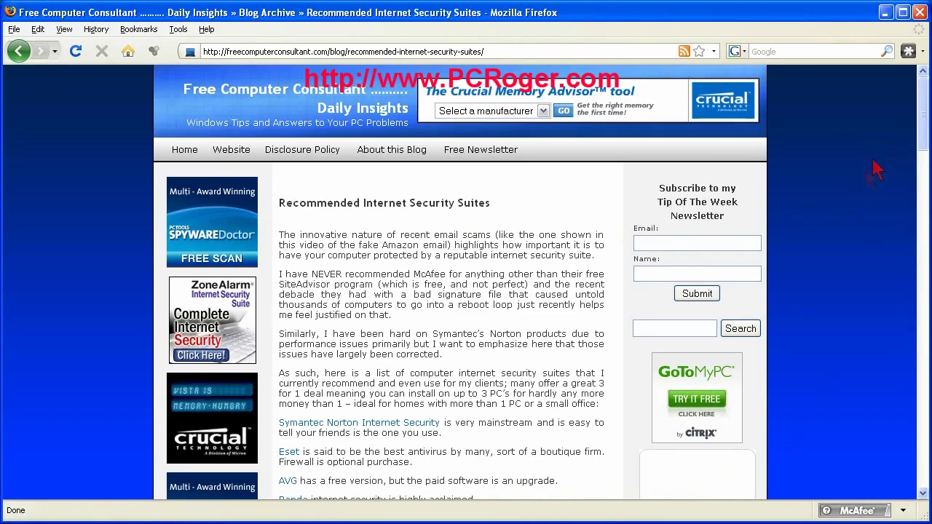
Scroll the Recommended Internet Security Suites post down to its list of suites
scroll("down", 3)
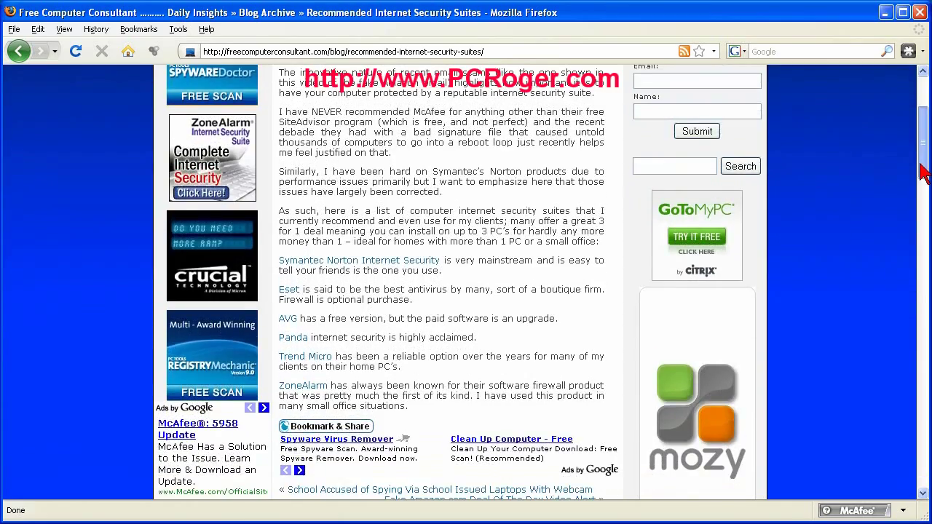